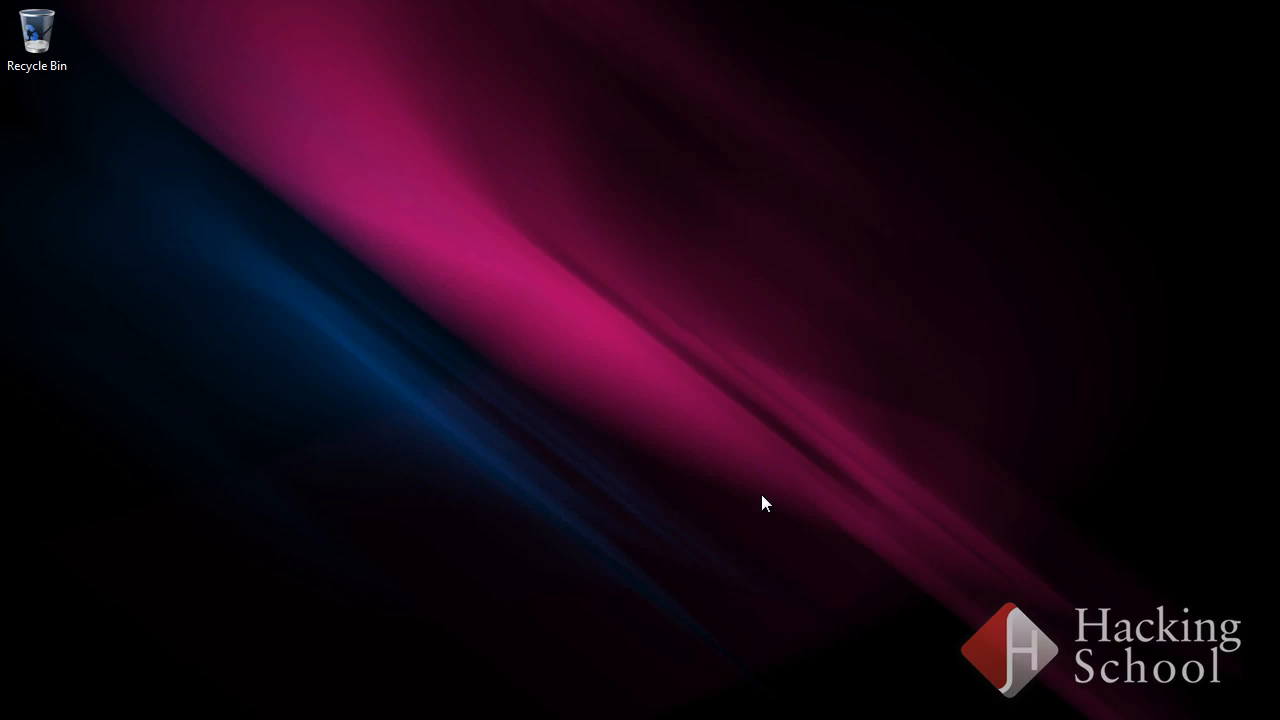
mouse_move(136, 702)
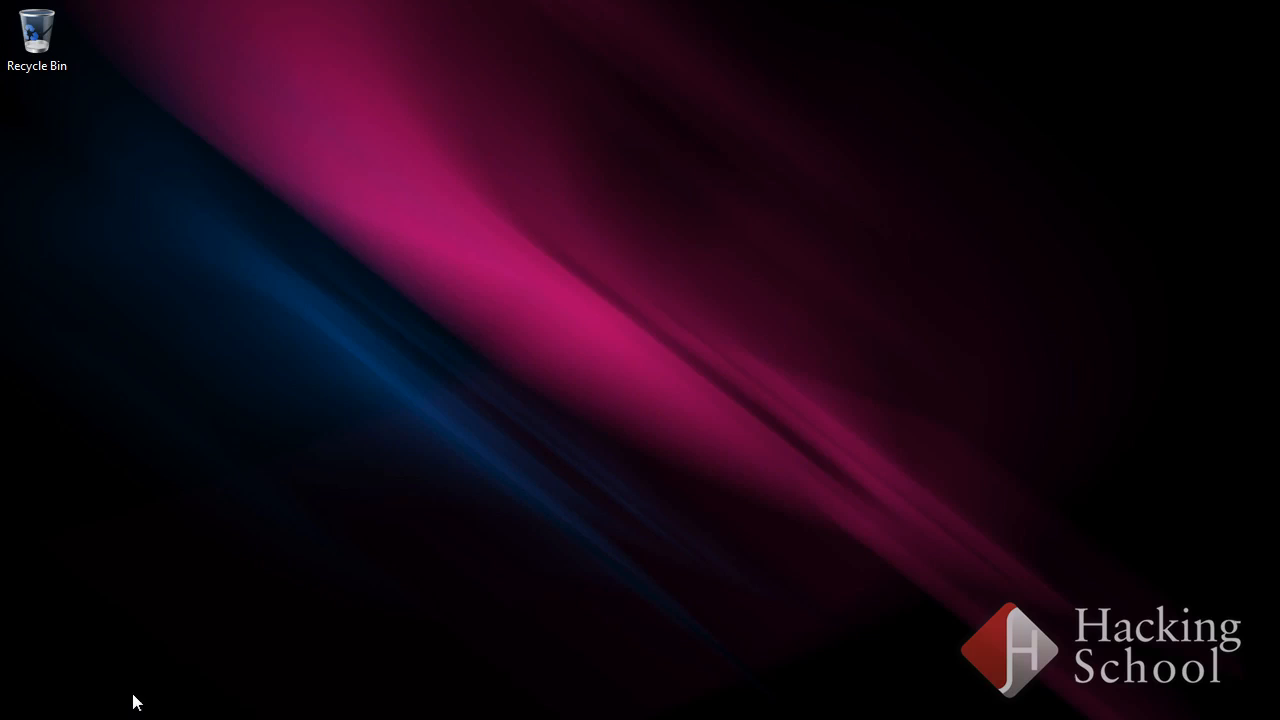
mouse_move(126, 692)
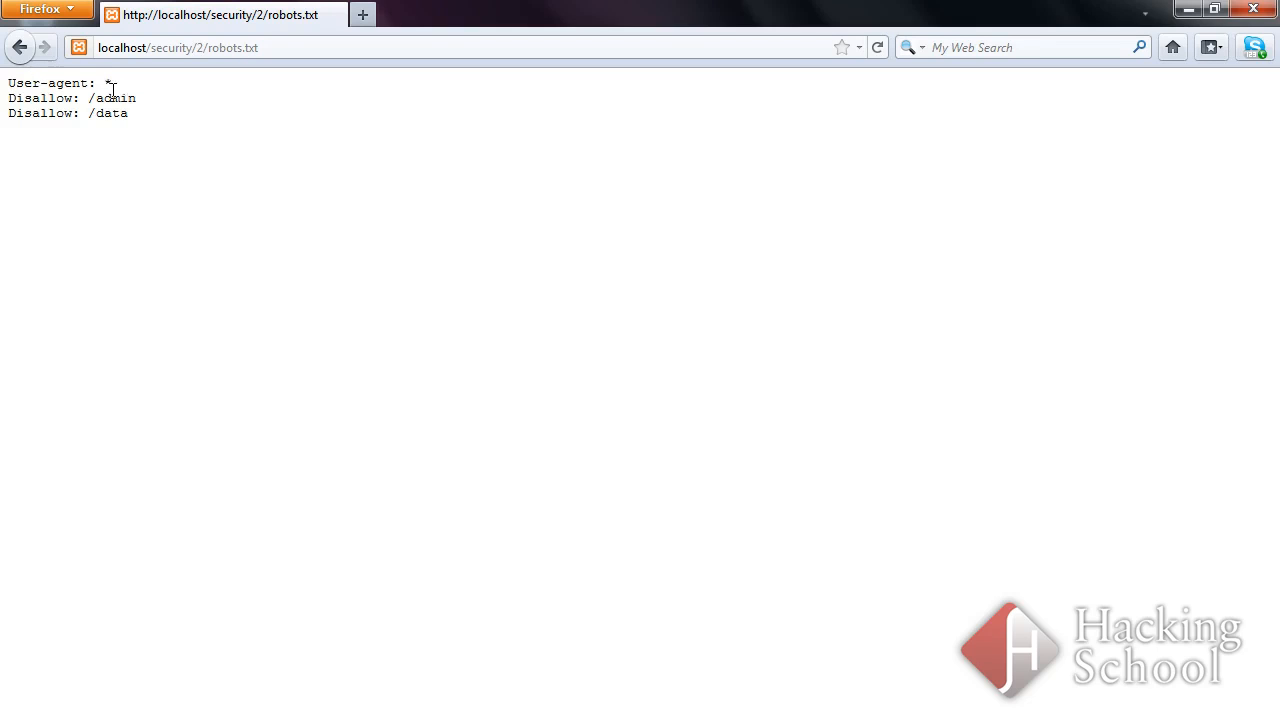
mouse_move(10, 84)
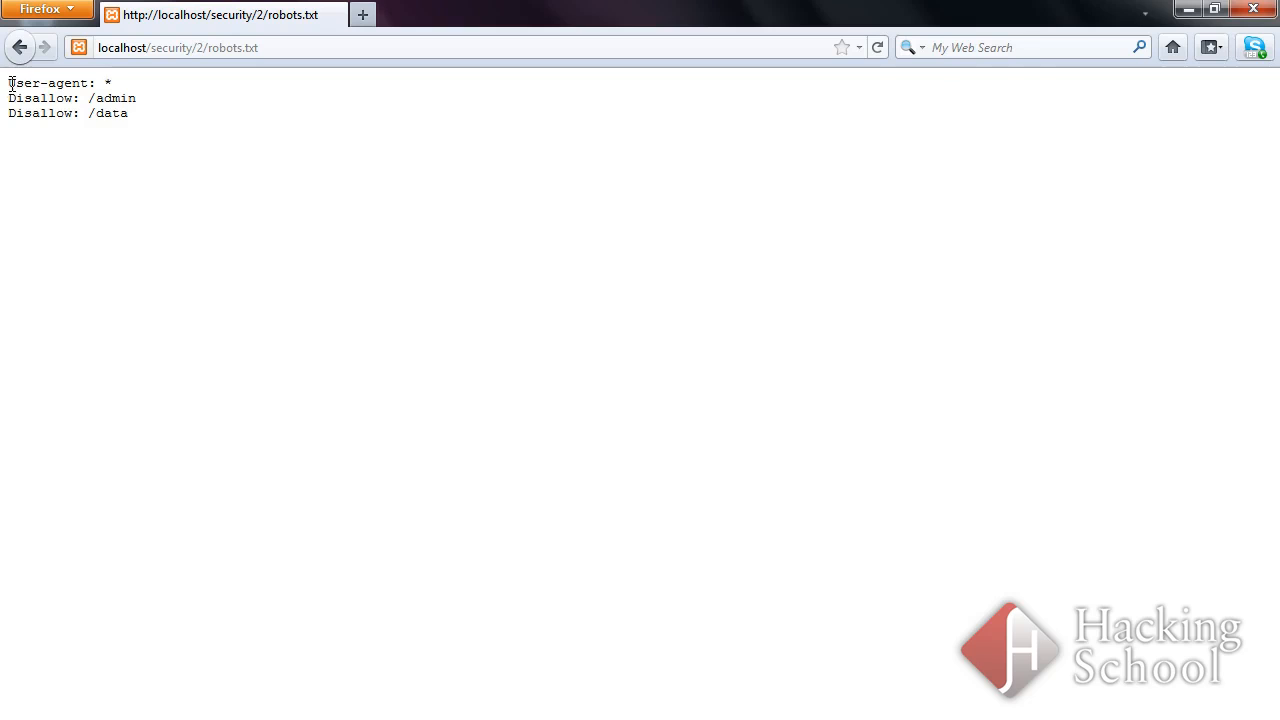
mouse_move(130, 84)
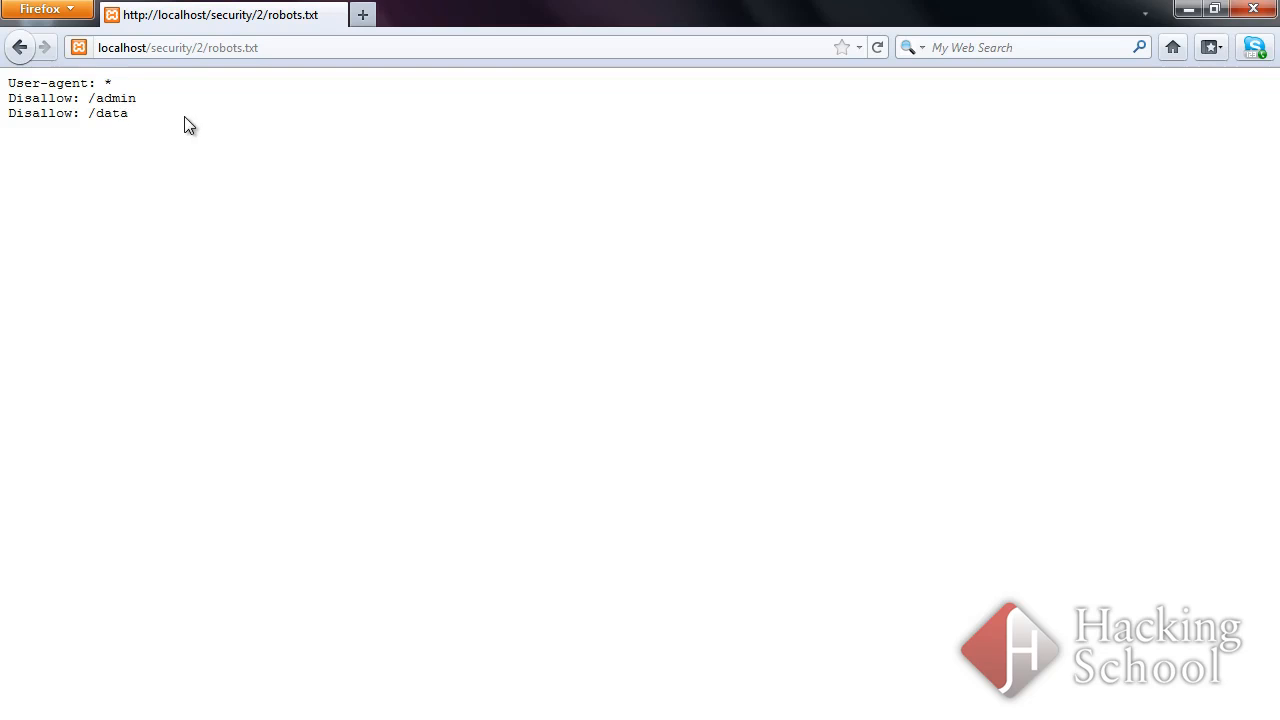
mouse_move(156, 314)
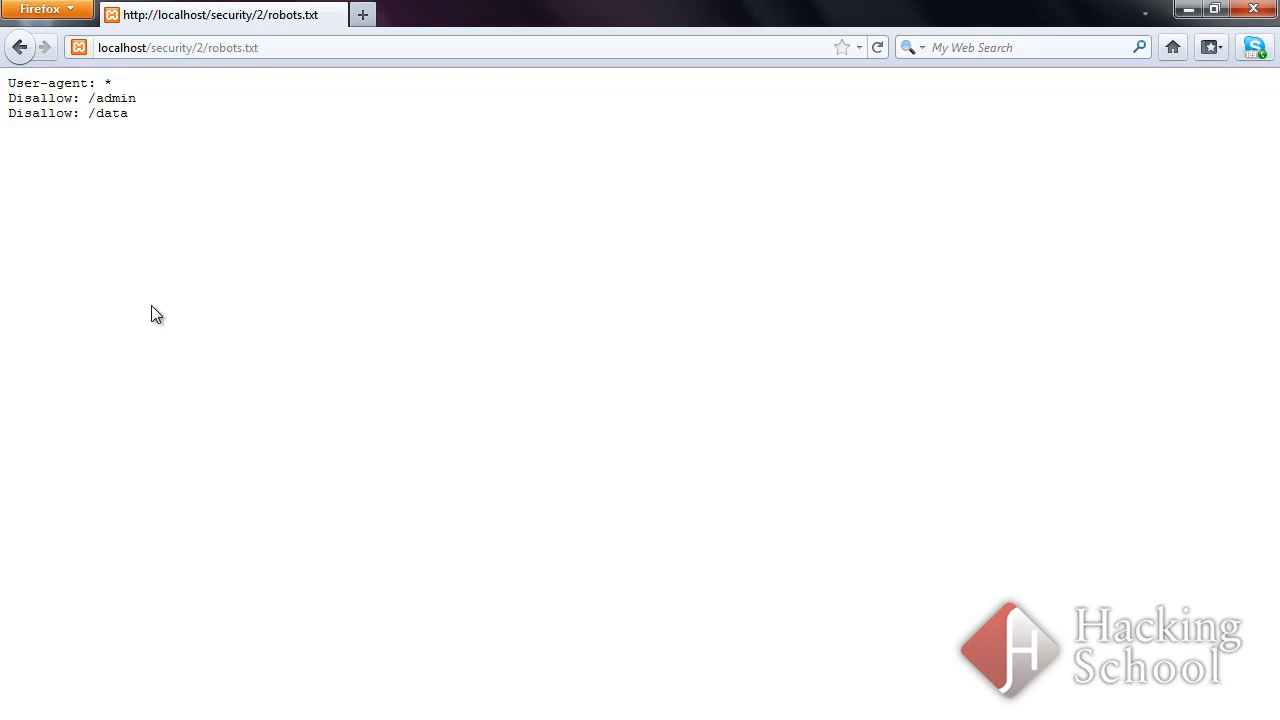
mouse_move(204, 212)
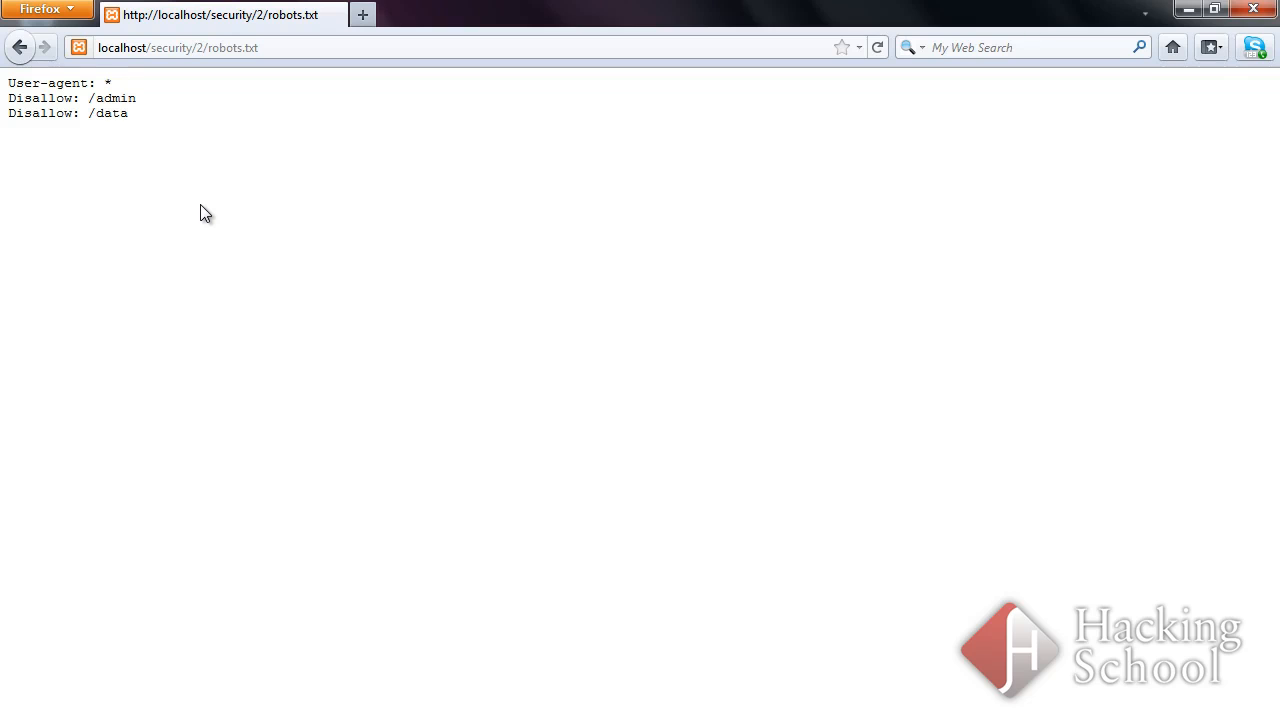
mouse_move(182, 124)
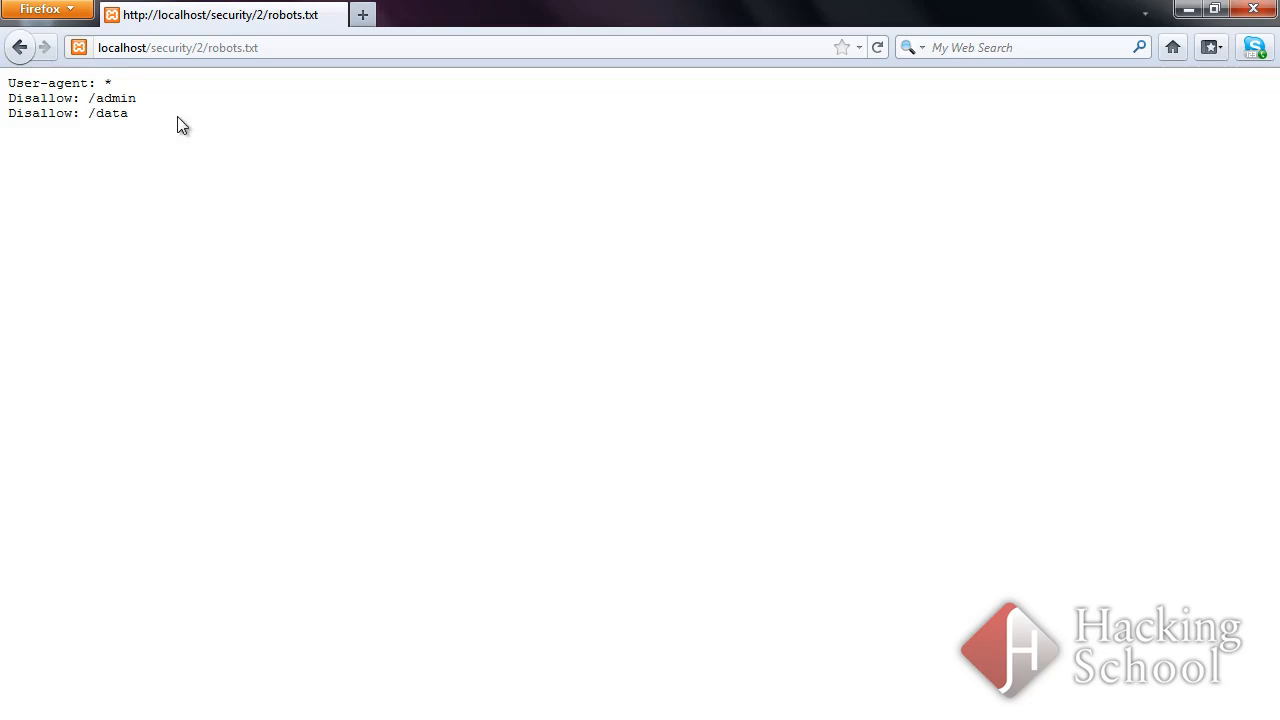
mouse_move(148, 124)
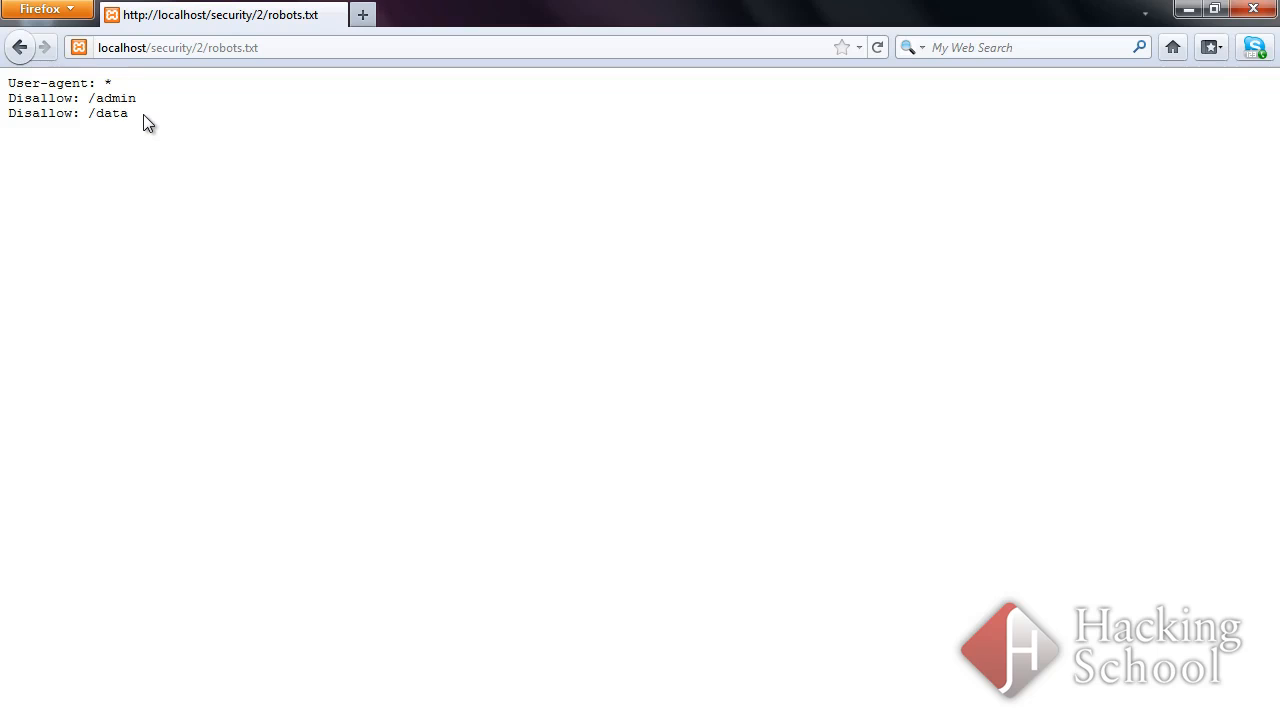
Navigate to localhost/security/2/admin, view admin.html's administrator tools, and return to robots.txt
click(220, 48)
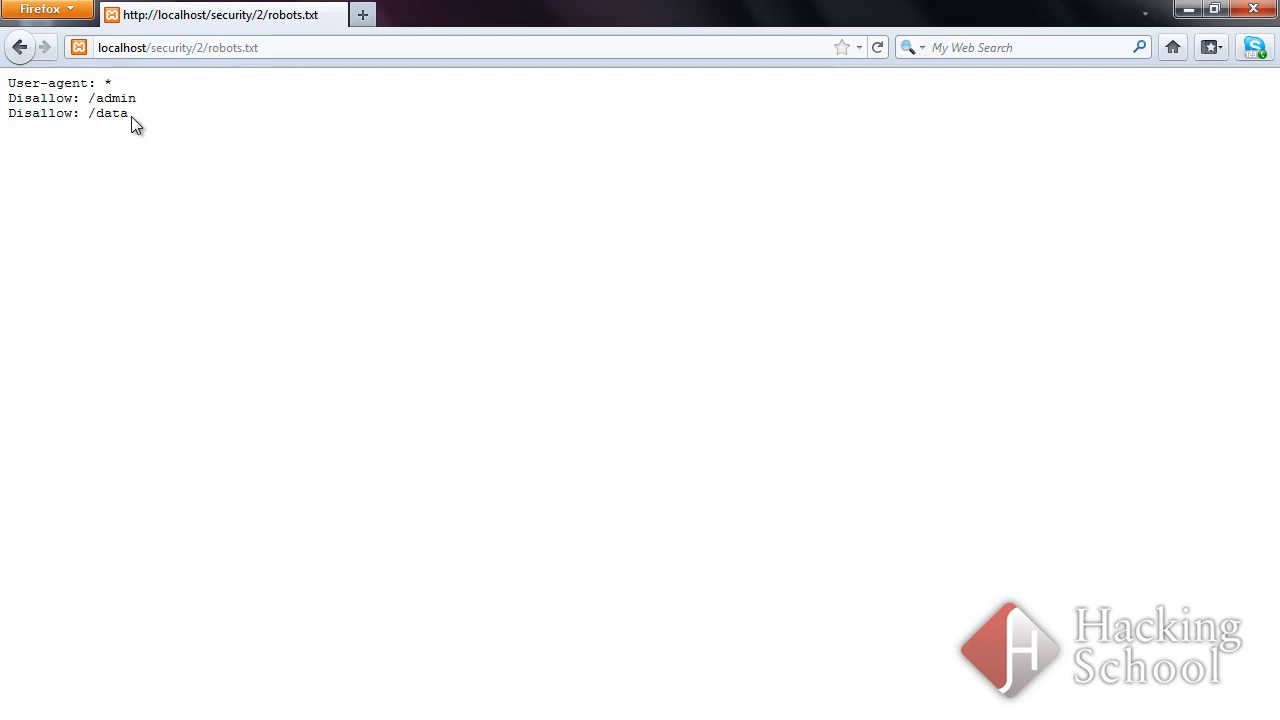
mouse_move(108, 104)
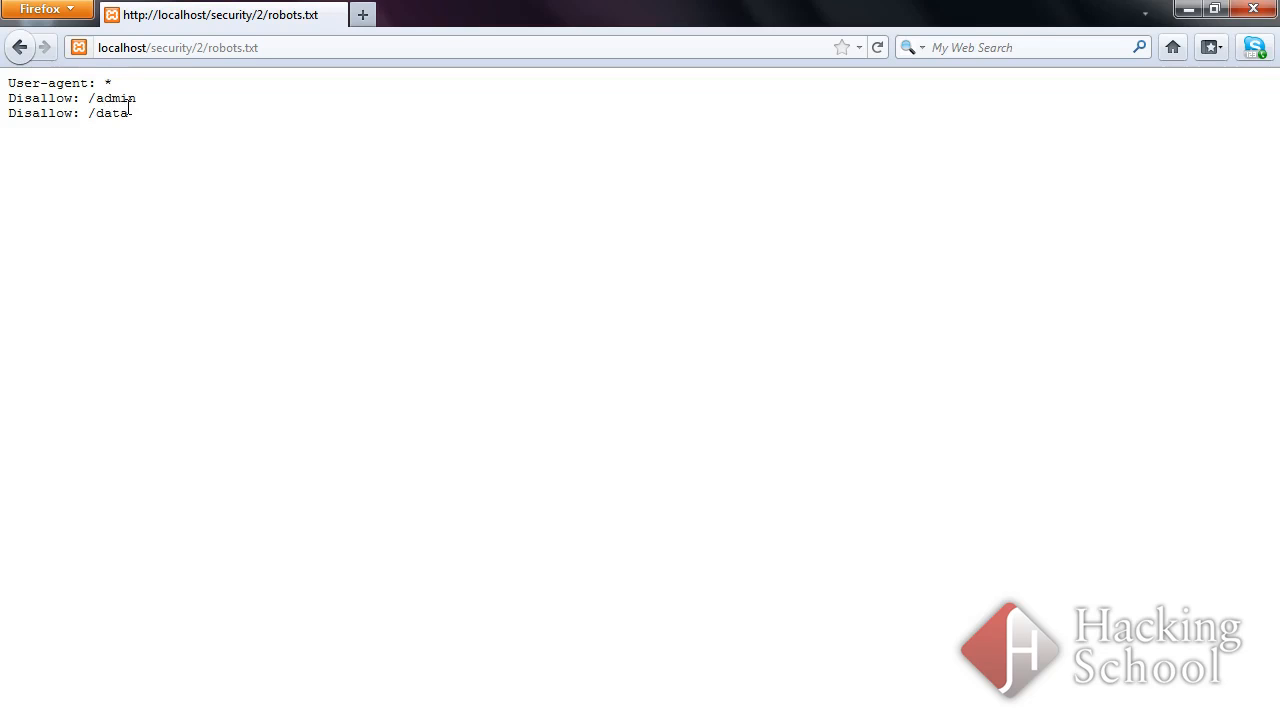
mouse_move(128, 144)
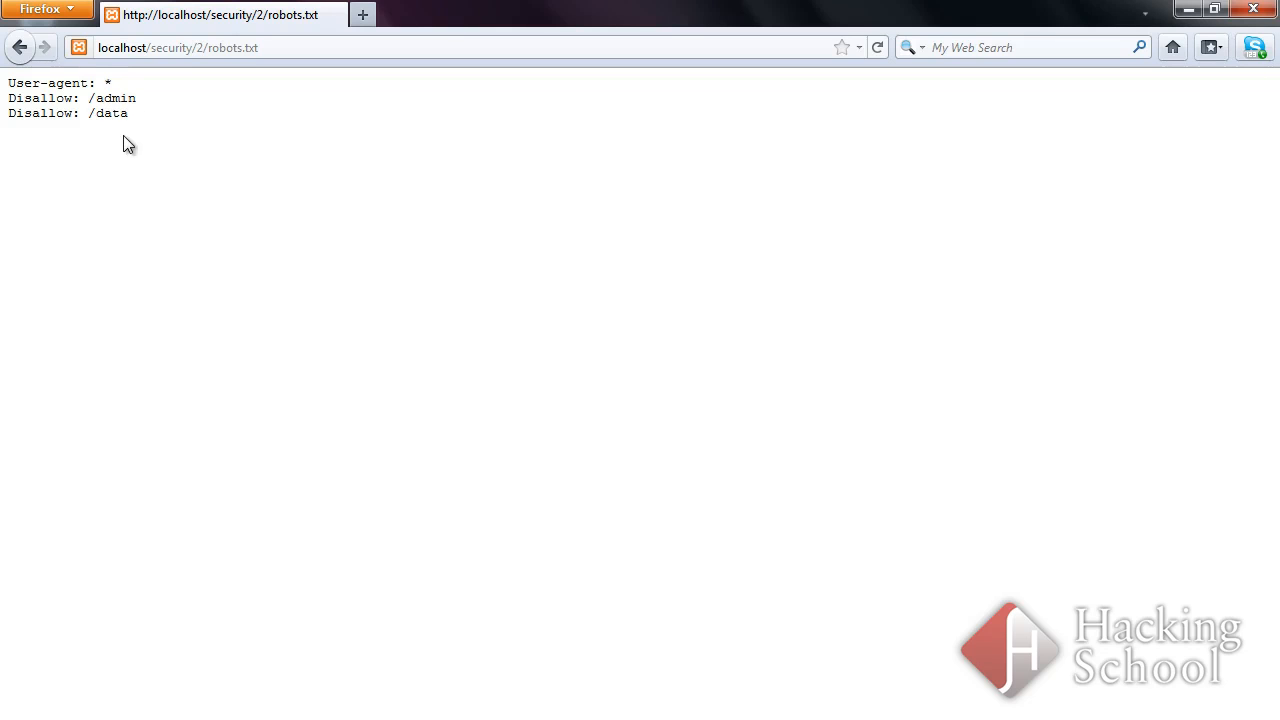
mouse_move(124, 172)
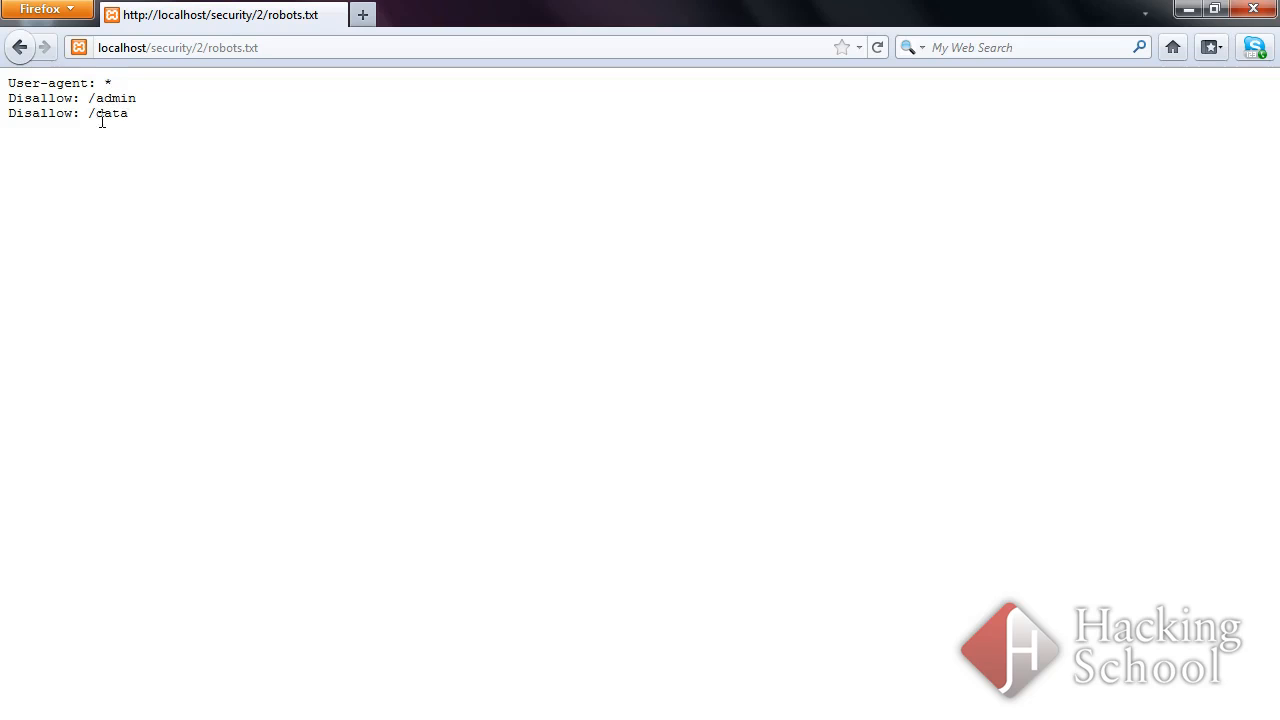
mouse_move(164, 216)
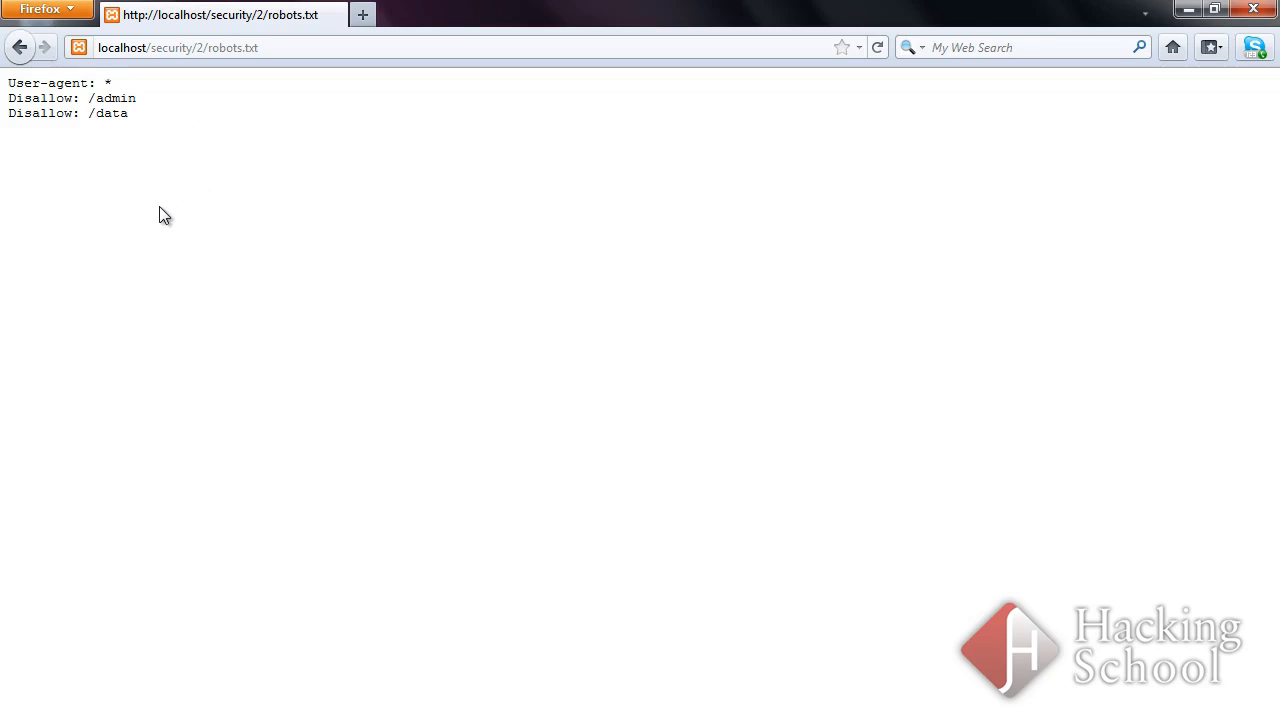
double_click(232, 48)
text(admin/)
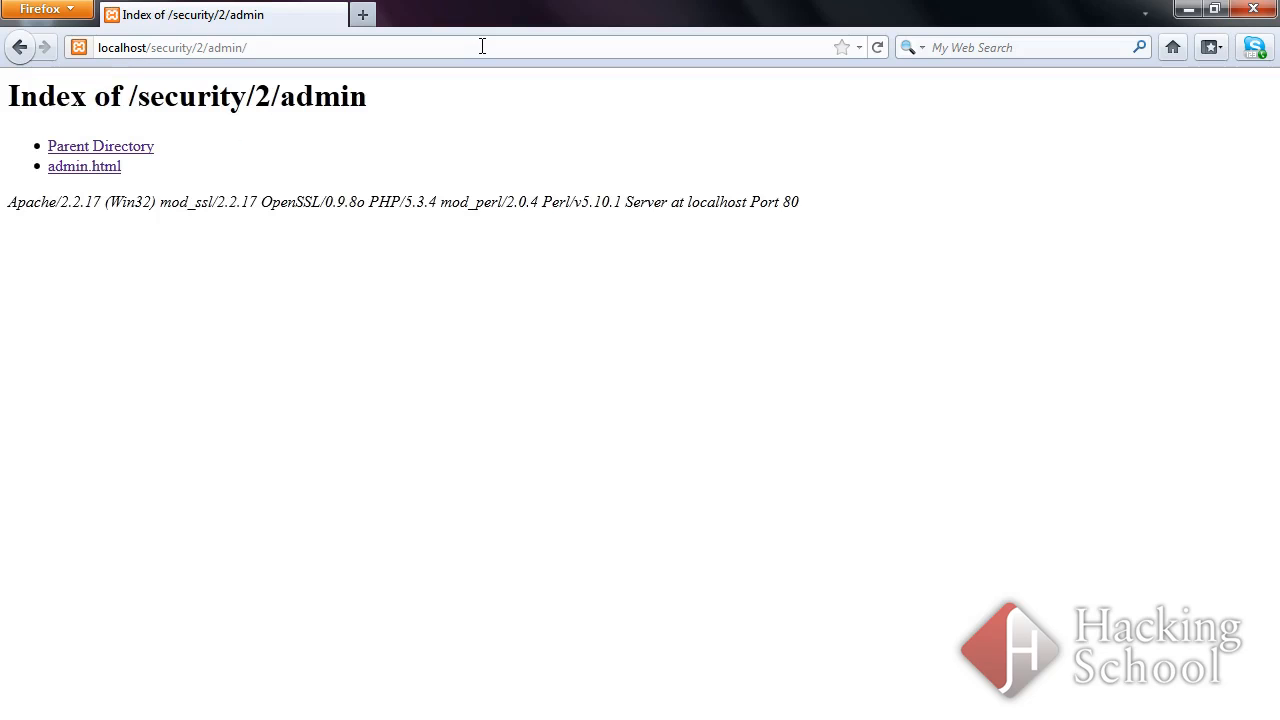
mouse_move(220, 78)
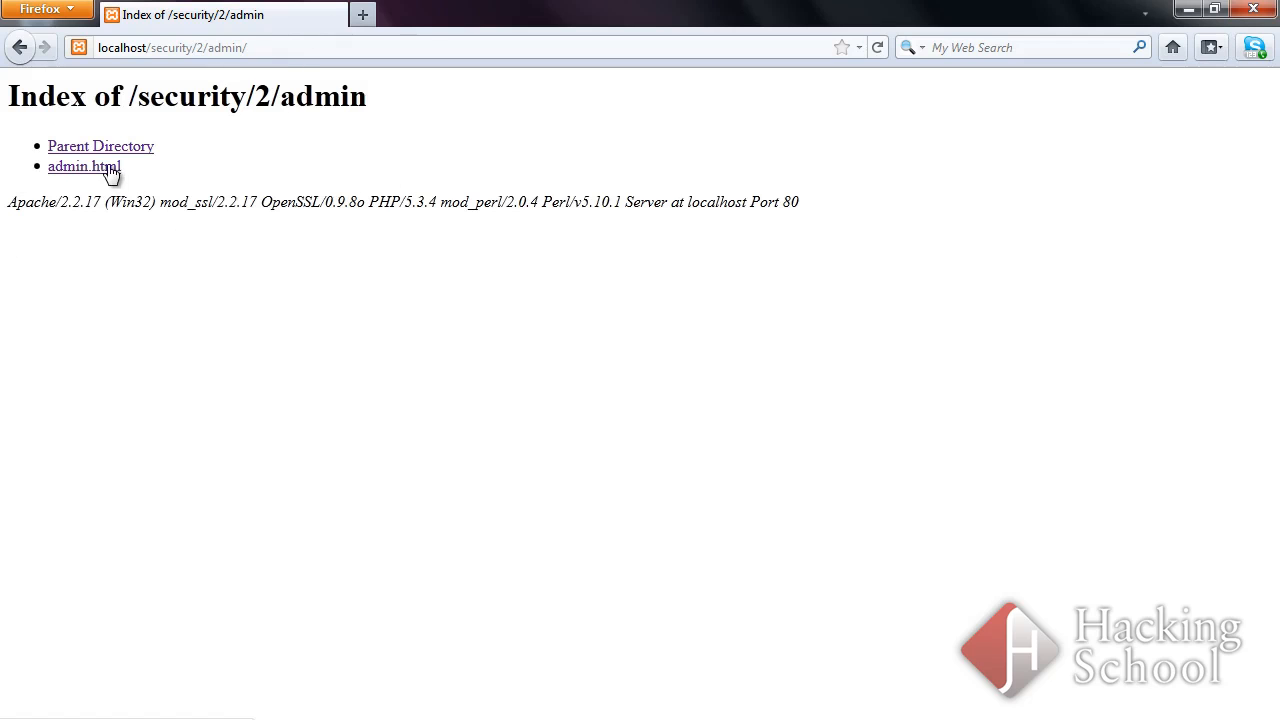
click(84, 166)
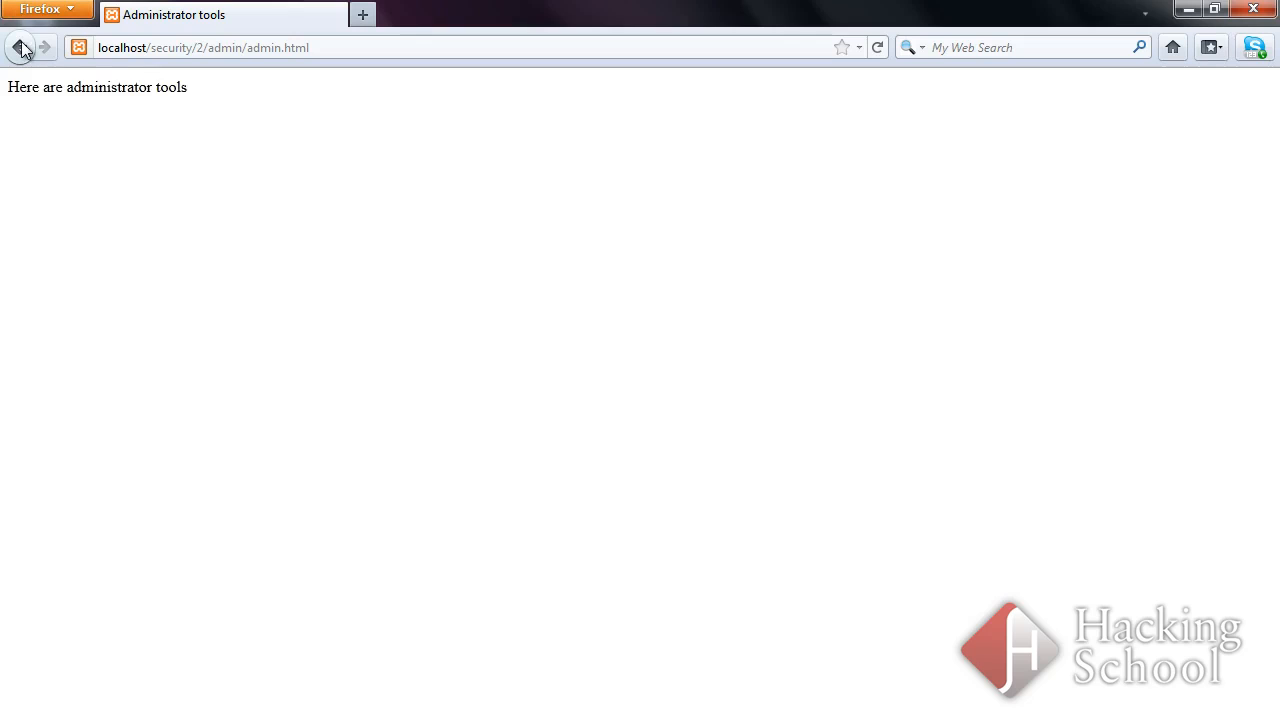
click(20, 48)
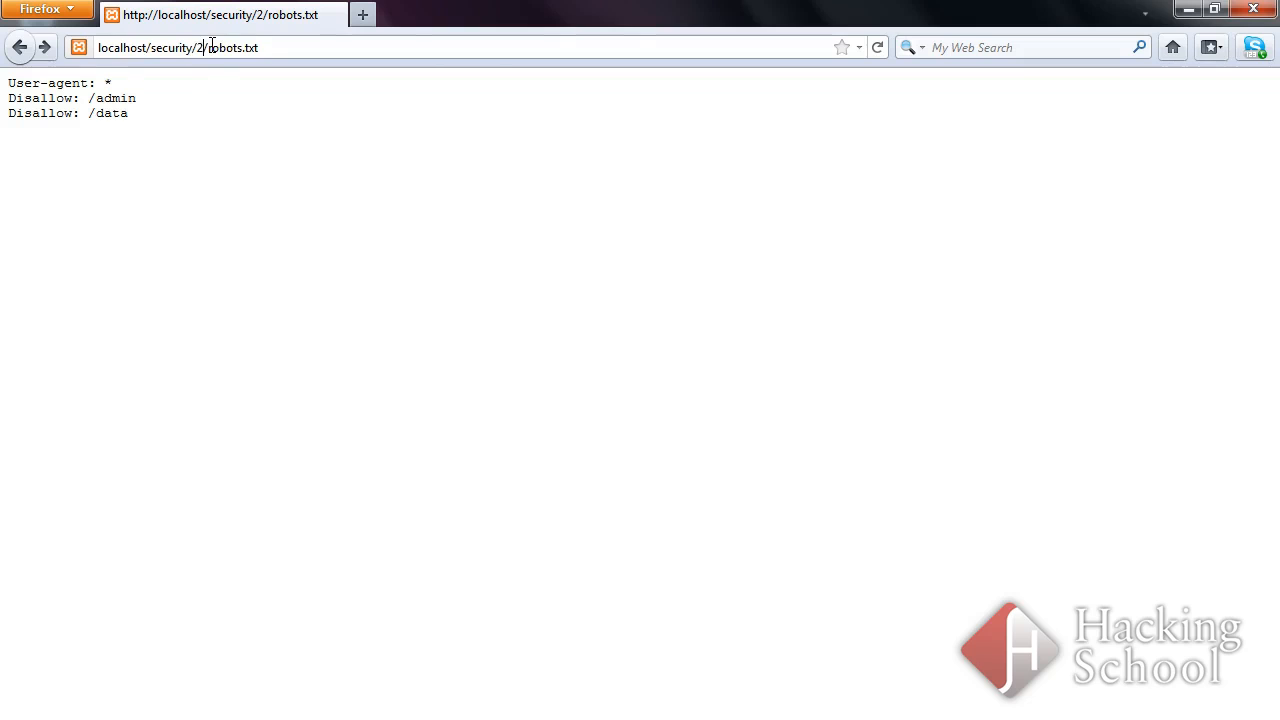
Navigate to localhost/security/2/data and view the private cv_2.txt CV file
text(localhost/security/2/data/)
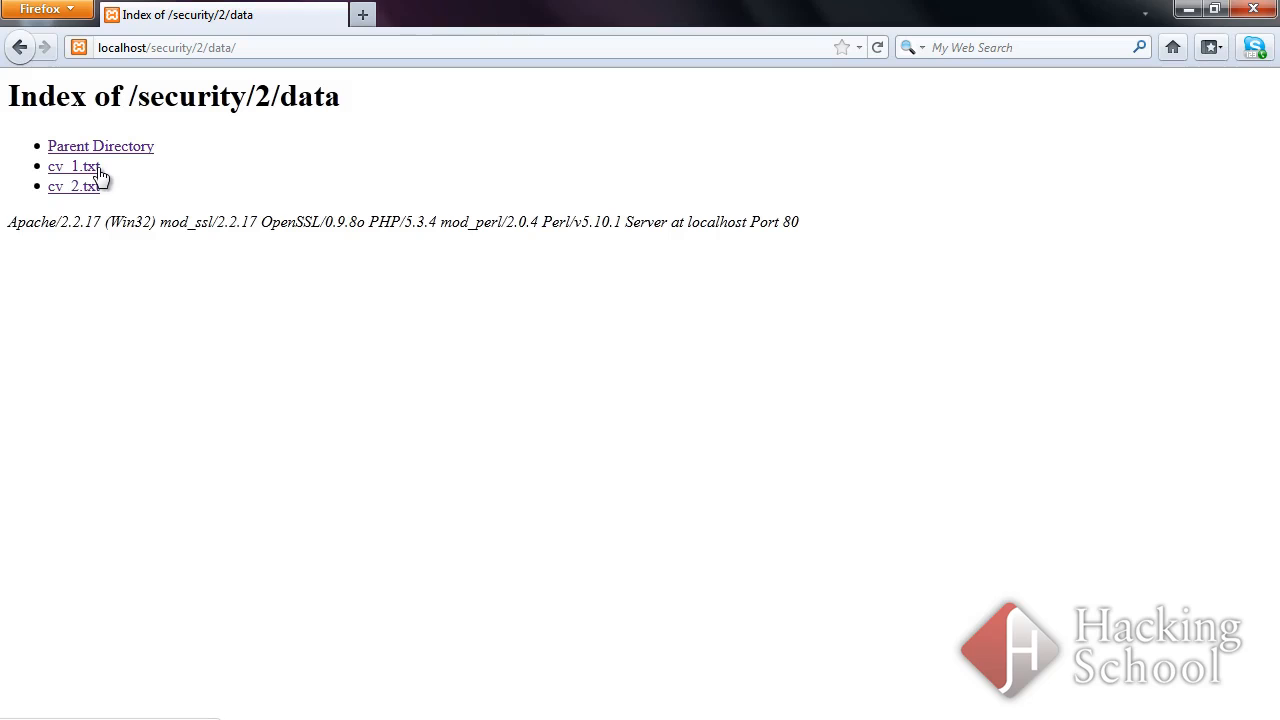
click(72, 166)
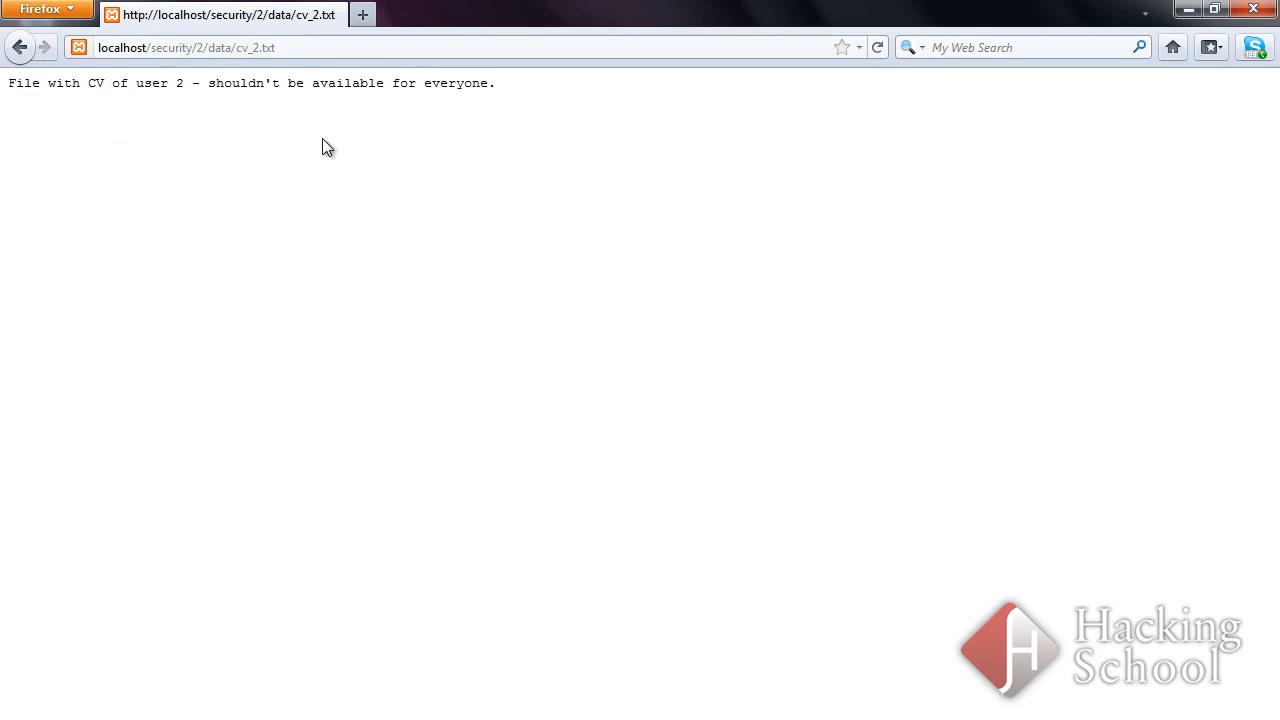
mouse_move(304, 152)
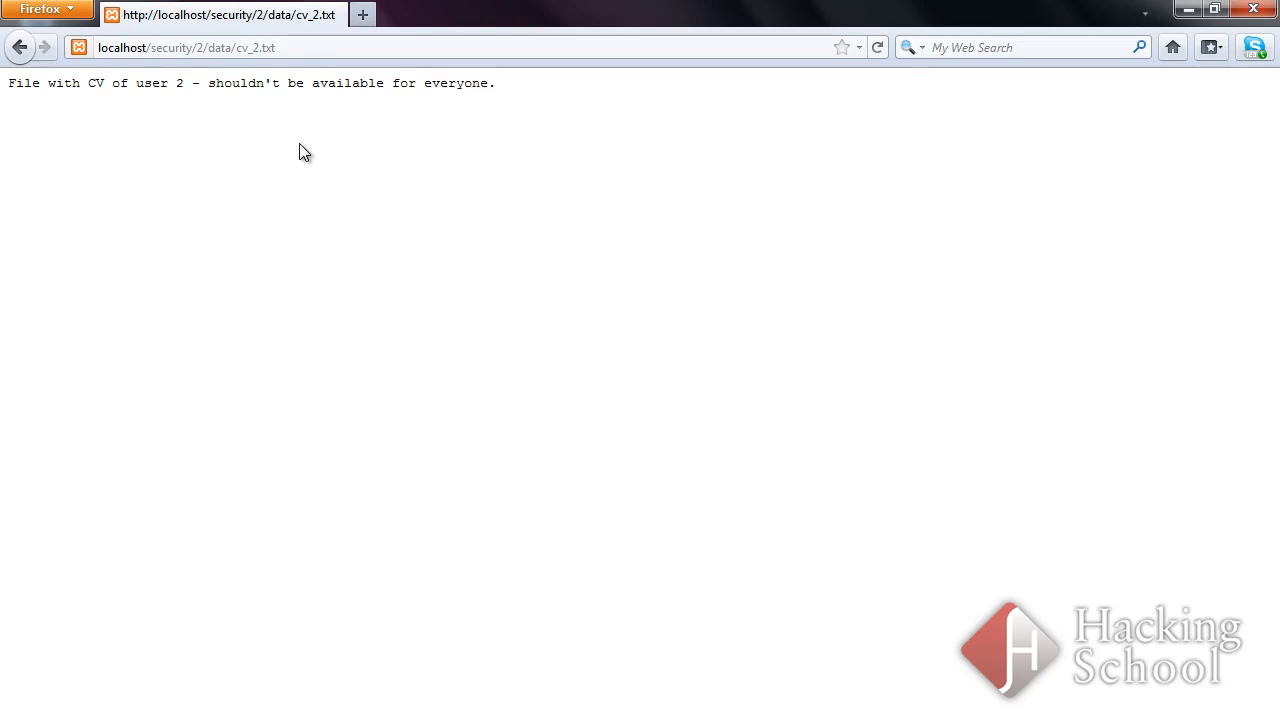